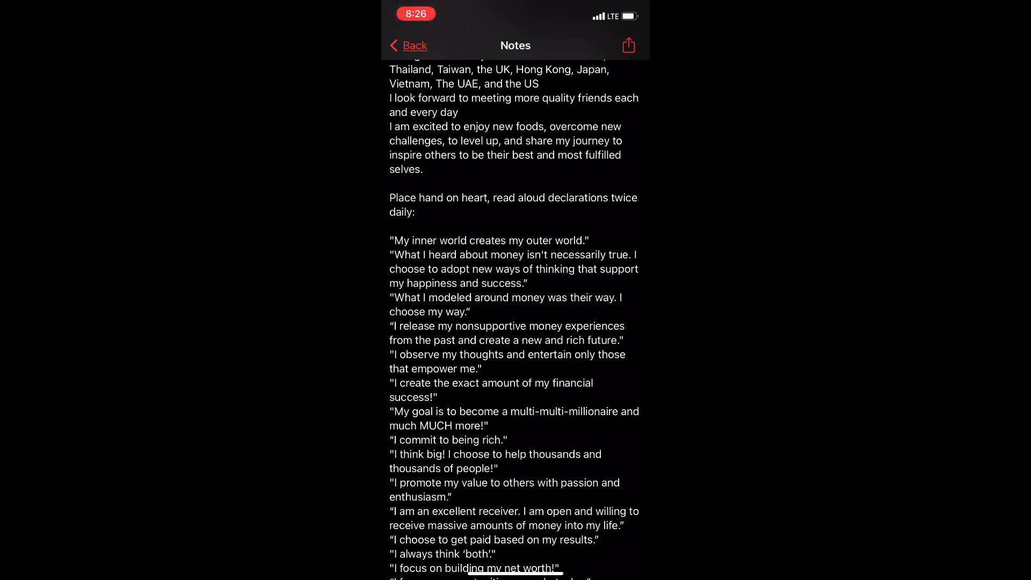
{"action": "scroll", "scroll_direction": "up", "scroll_amount": 3}
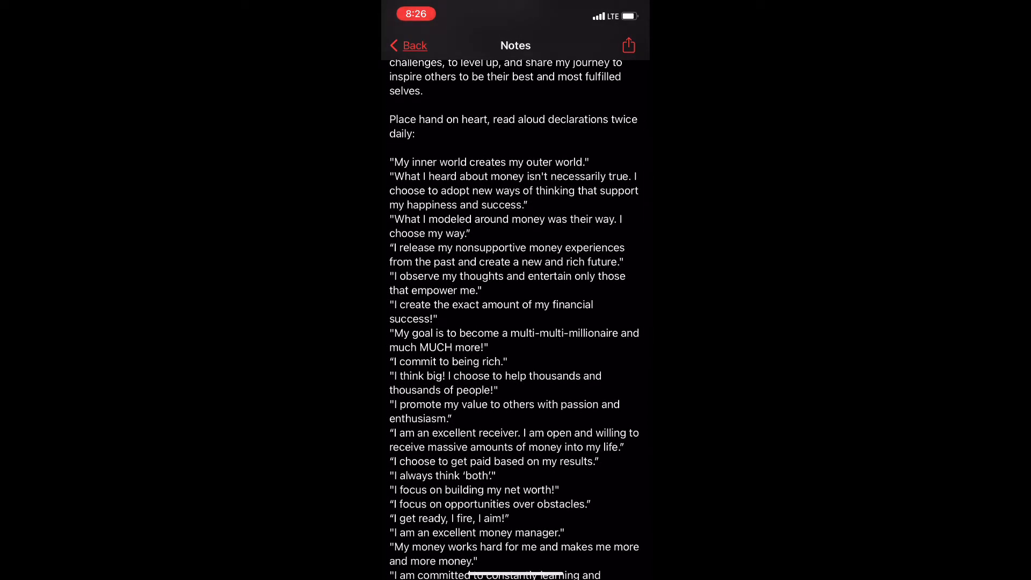
{"action": "scroll", "scroll_direction": "up", "scroll_amount": 3}
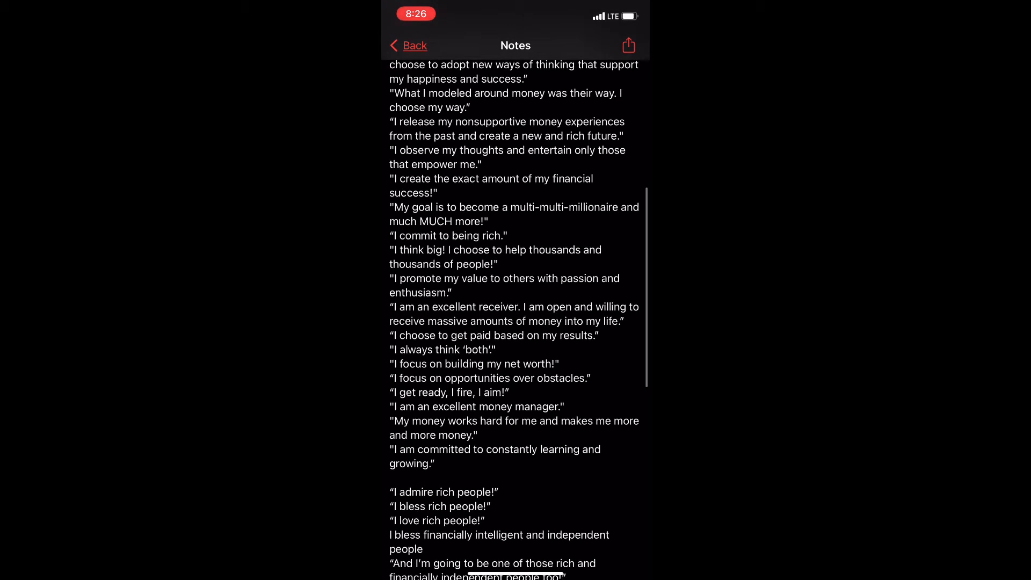
{"action": "scroll", "scroll_direction": "up", "scroll_amount": 3}
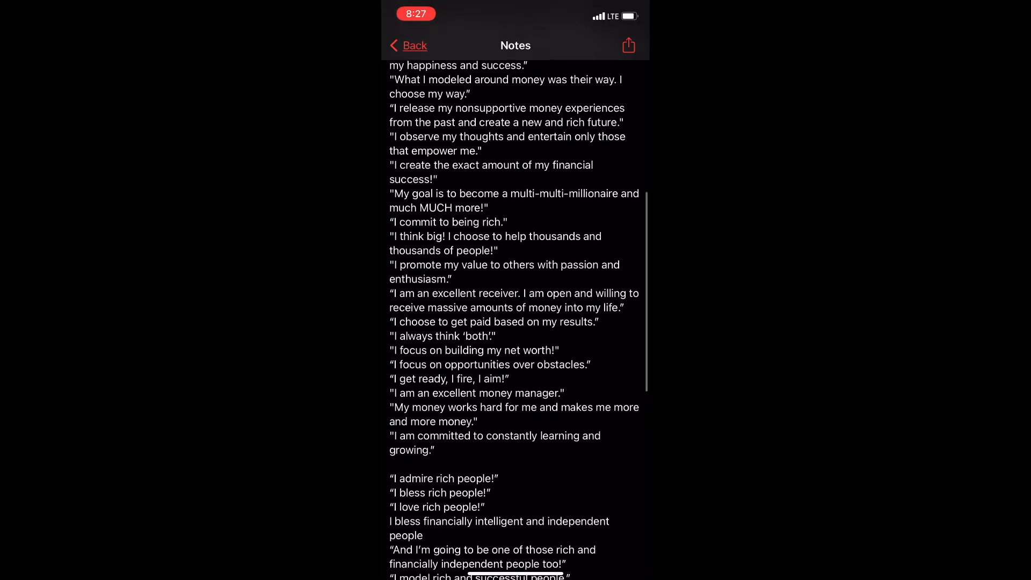
{"action": "scroll", "scroll_direction": "up", "scroll_amount": 3}
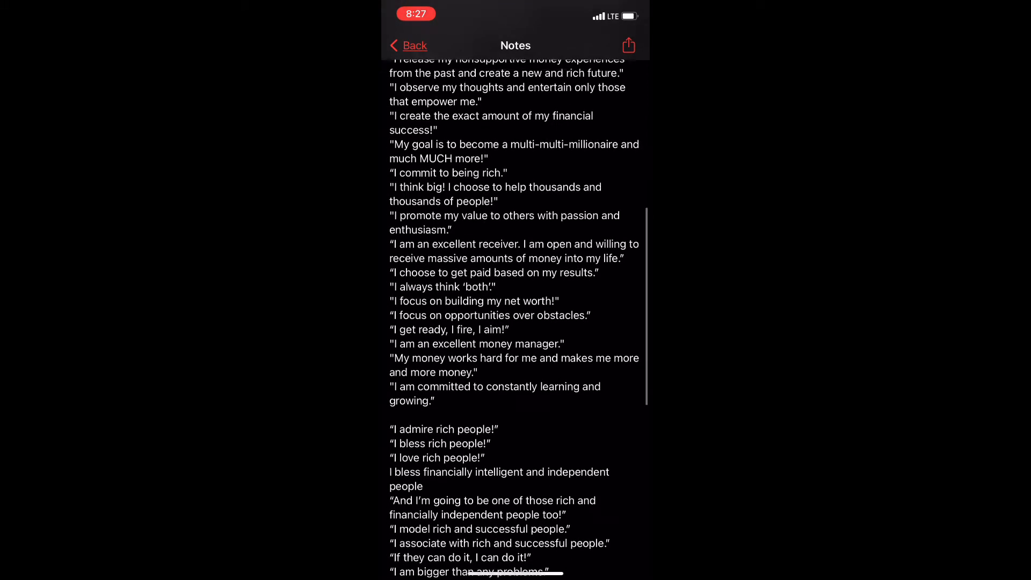
{"action": "scroll", "scroll_direction": "down", "scroll_amount": 3}
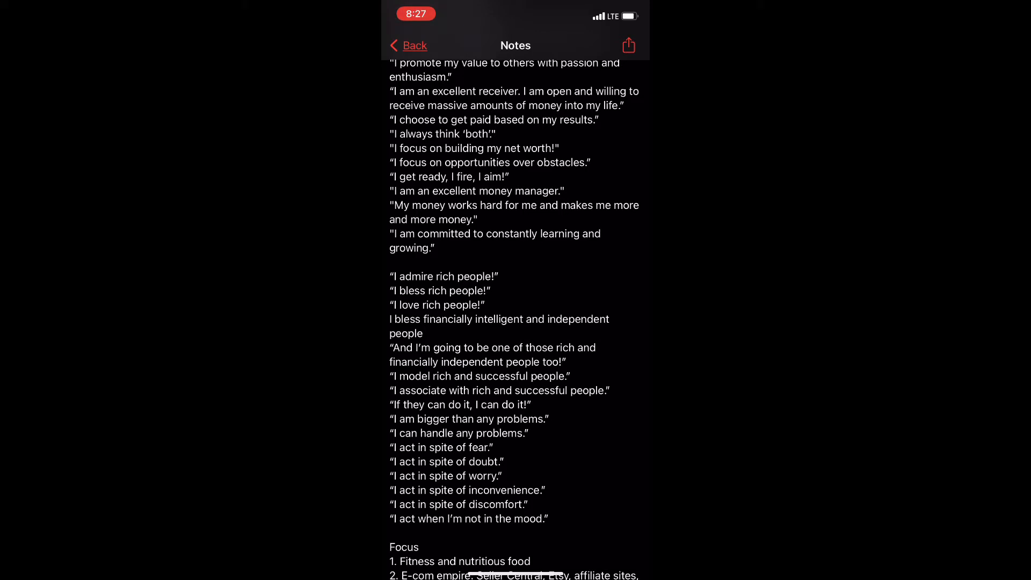
{"action": "scroll", "scroll_direction": "up", "scroll_amount": 3}
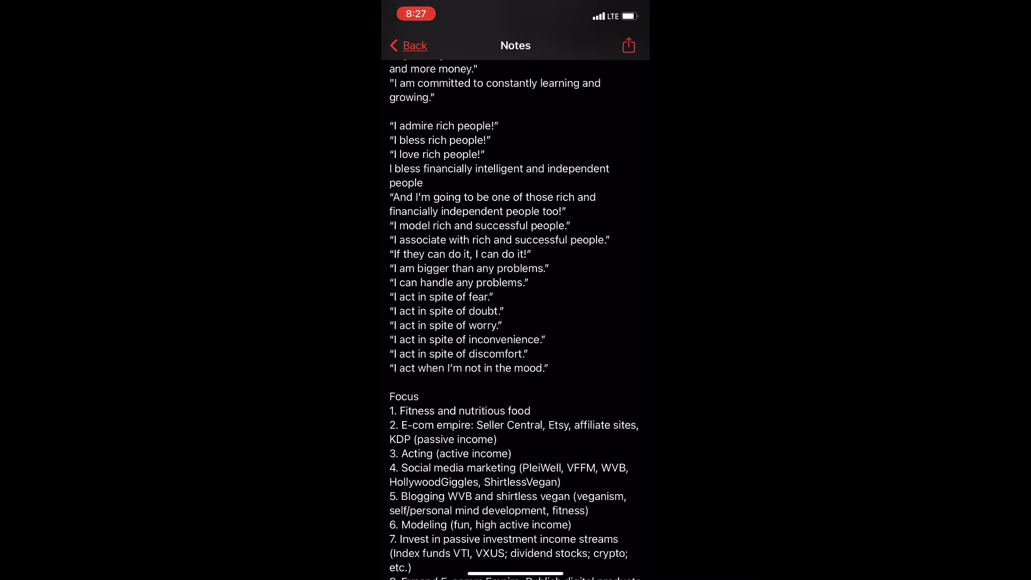
{"action": "scroll", "scroll_direction": "down", "scroll_amount": 3}
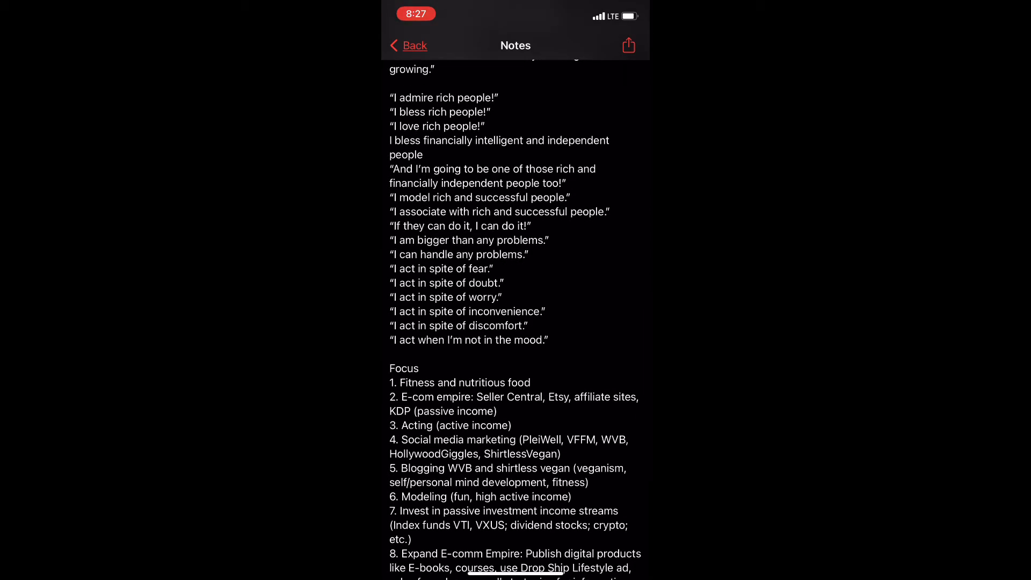
{"action": "scroll", "scroll_direction": "up", "scroll_amount": 3}
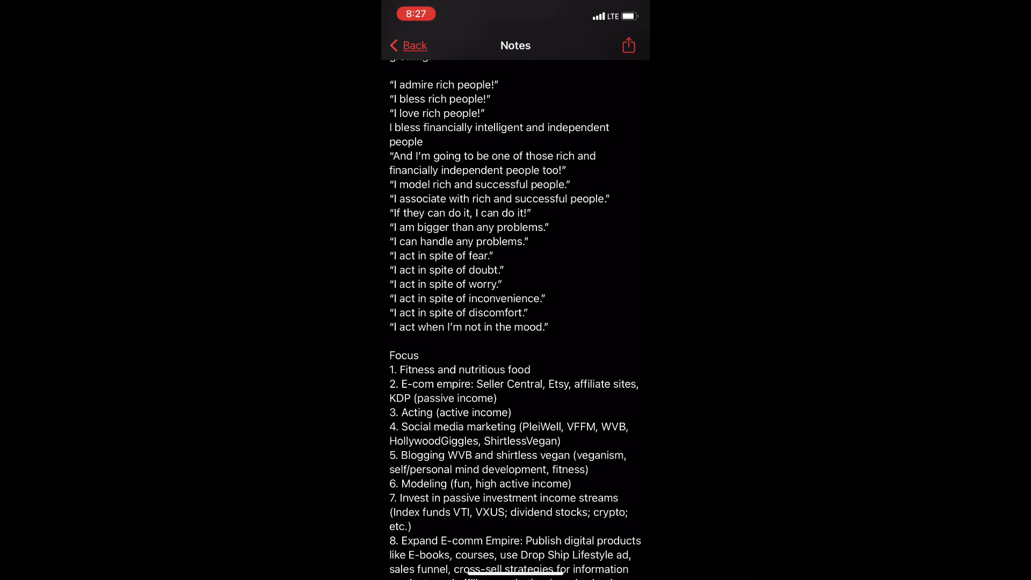
{"action": "scroll", "scroll_direction": "up", "scroll_amount": 3}
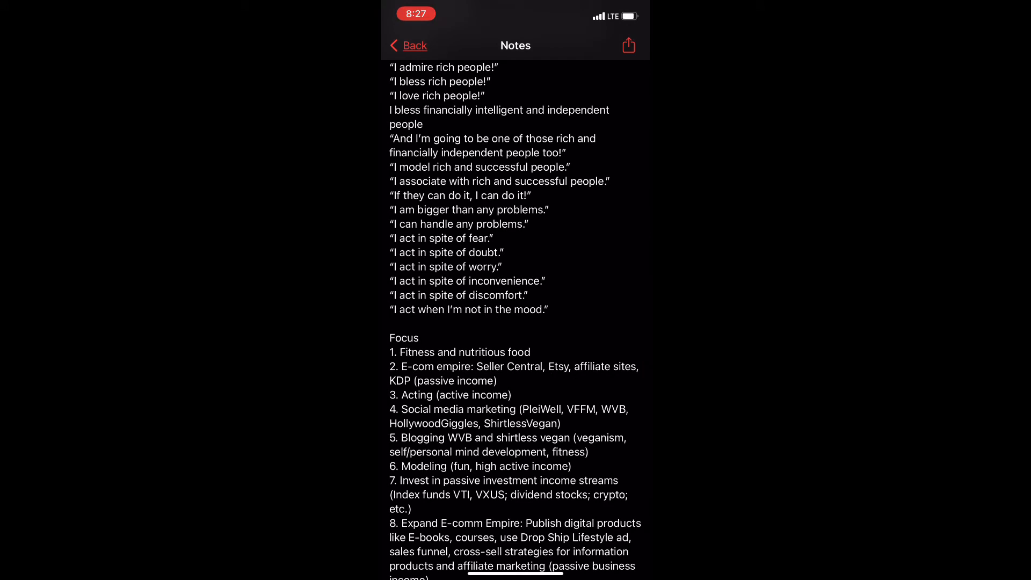
{"action": "scroll", "scroll_direction": "up", "scroll_amount": 3}
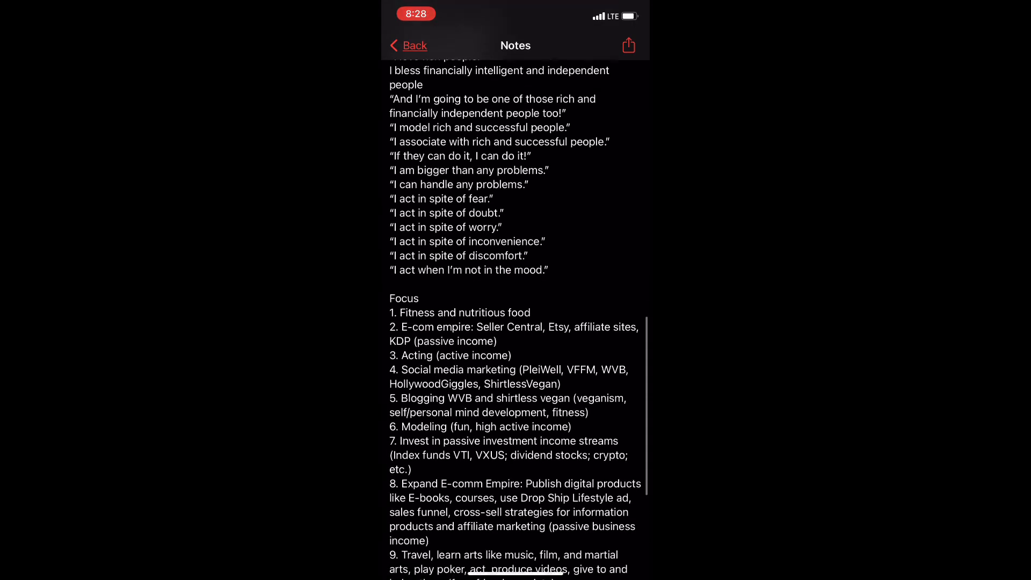
{"action": "scroll", "scroll_direction": "up", "scroll_amount": 3}
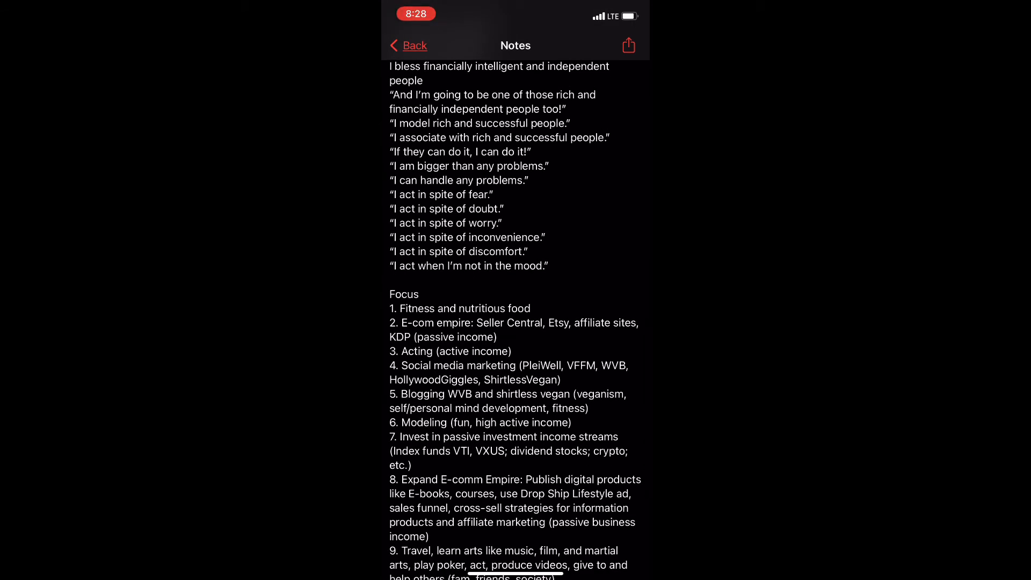